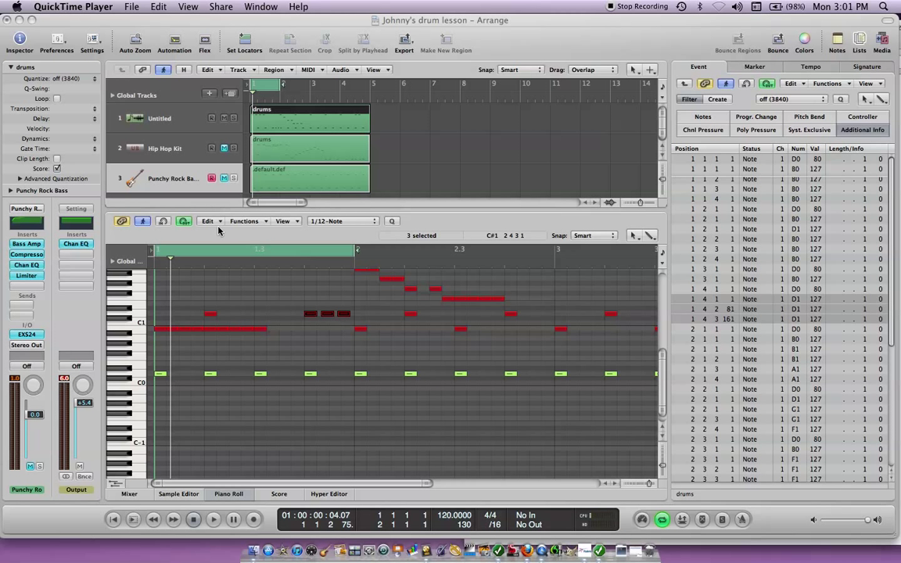
pyautogui.moveTo(376, 328)
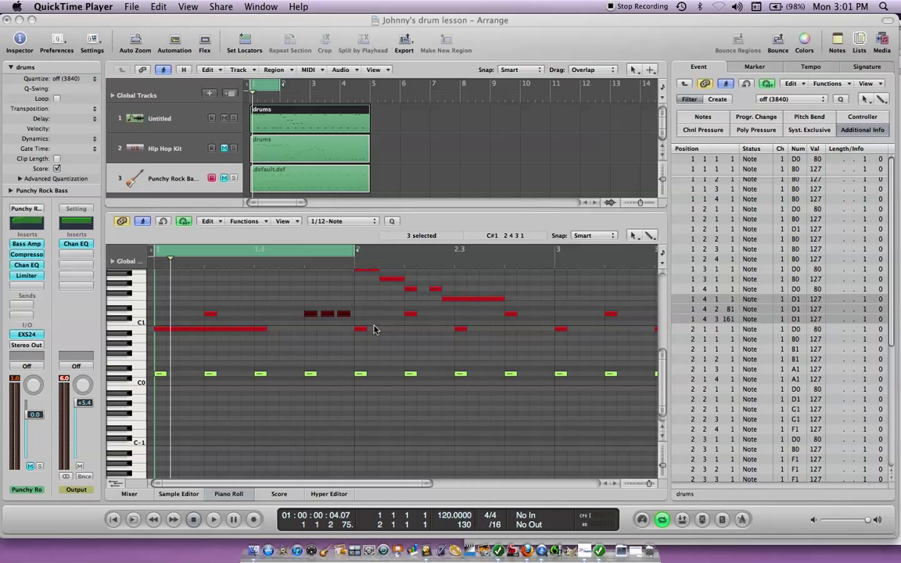
pyautogui.moveTo(327, 338)
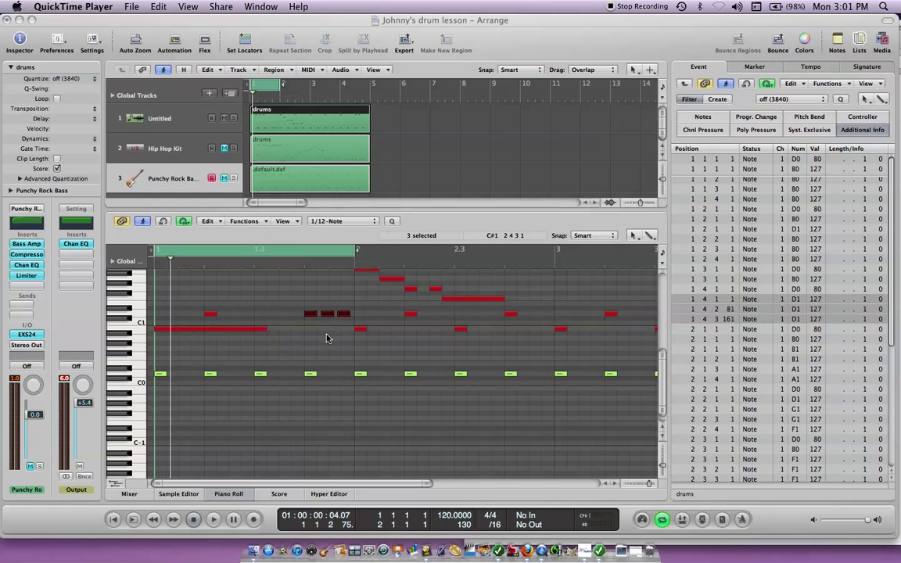
pyautogui.moveTo(323, 350)
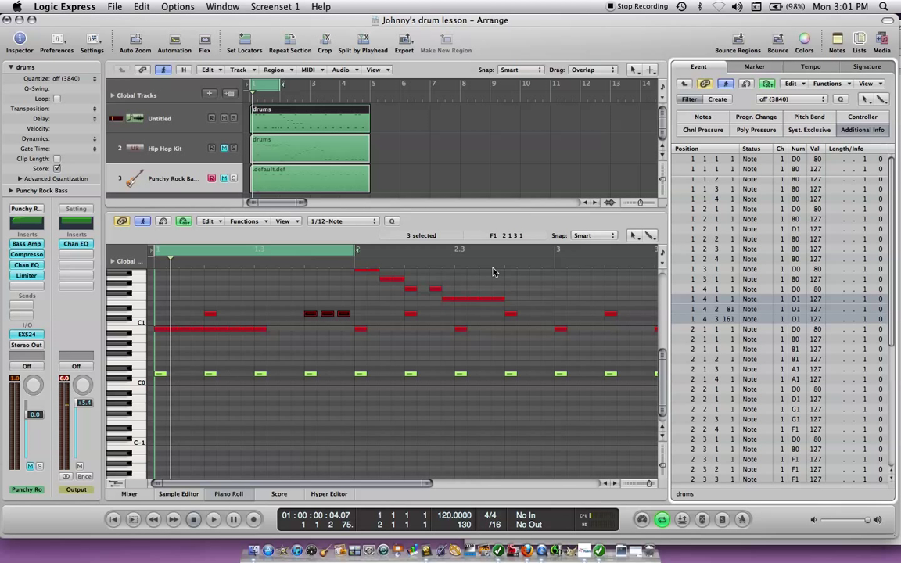
# Step: Open the Piano Roll's Tool menu to pick the Velocity Tool
pyautogui.click(635, 235)
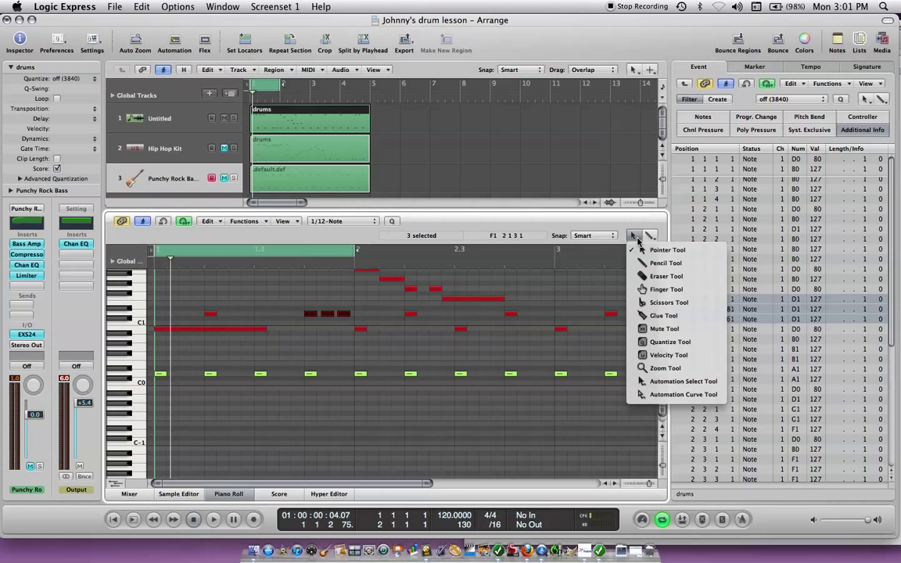
pyautogui.moveTo(664, 315)
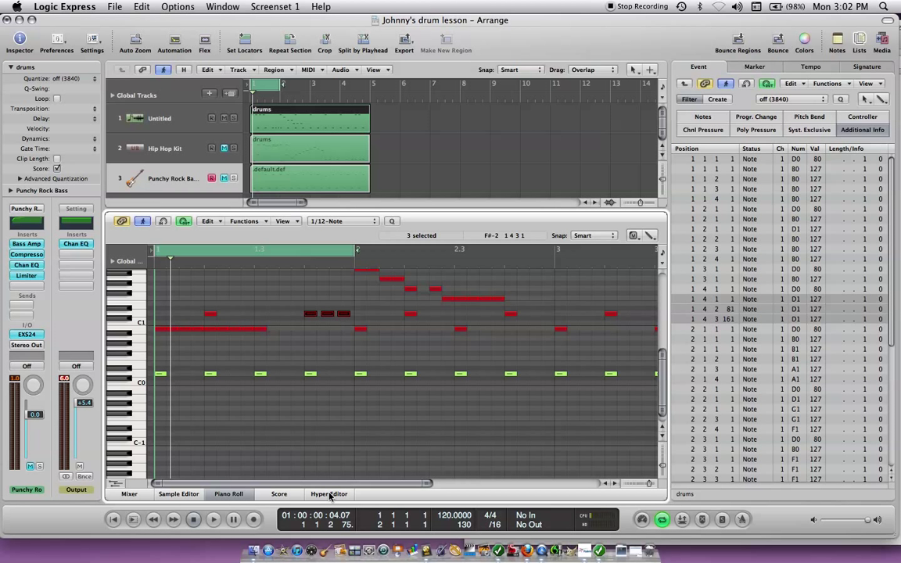
pyautogui.click(328, 493)
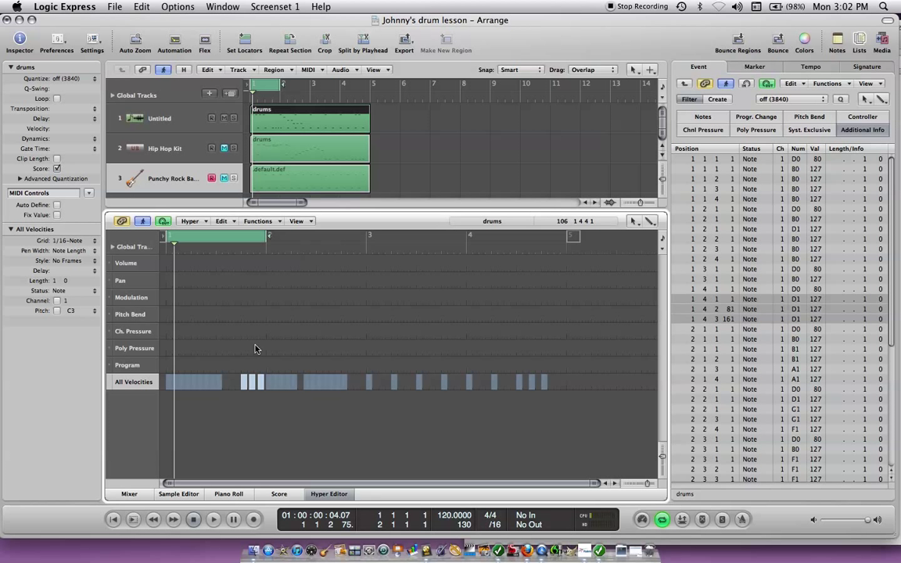
pyautogui.click(228, 494)
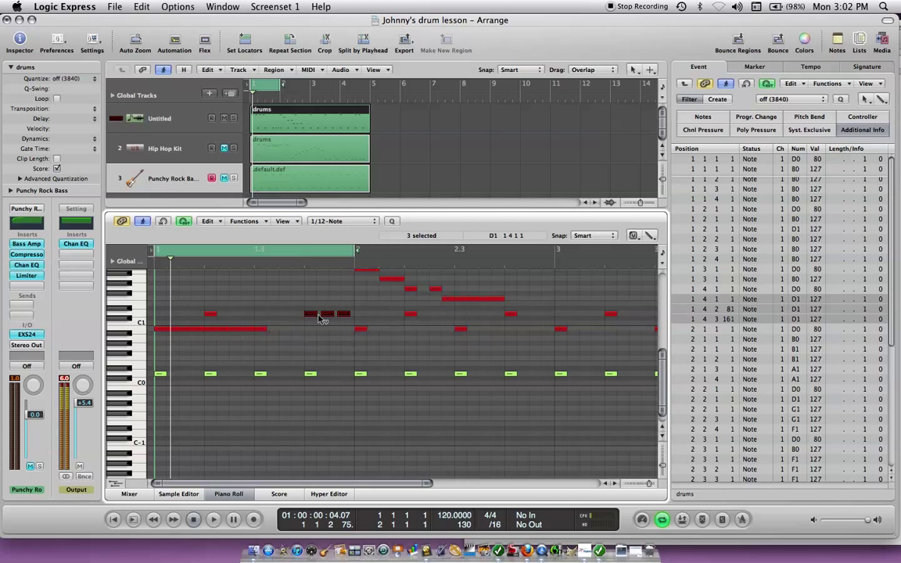
# Step: Switch the Piano Roll's editing tool back to the Pointer Tool
pyautogui.click(635, 235)
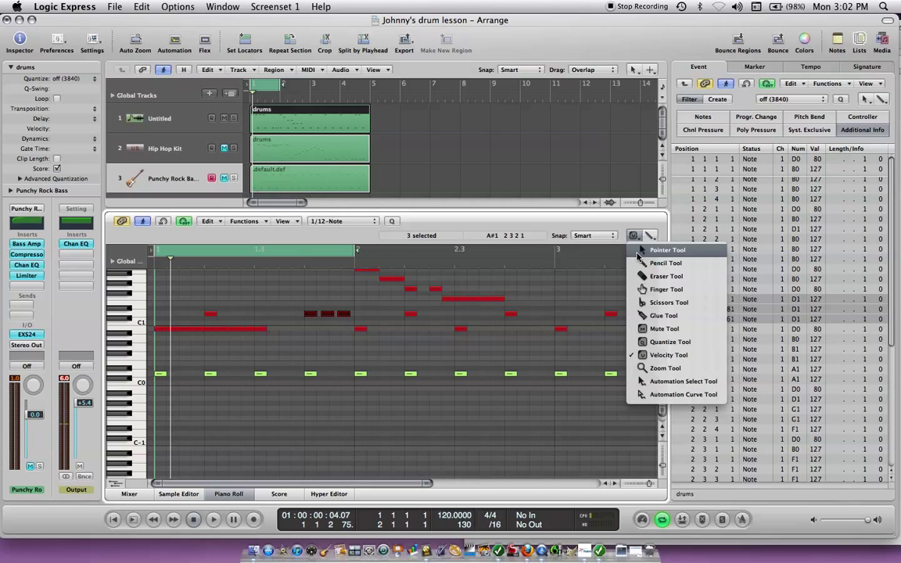
pyautogui.click(665, 249)
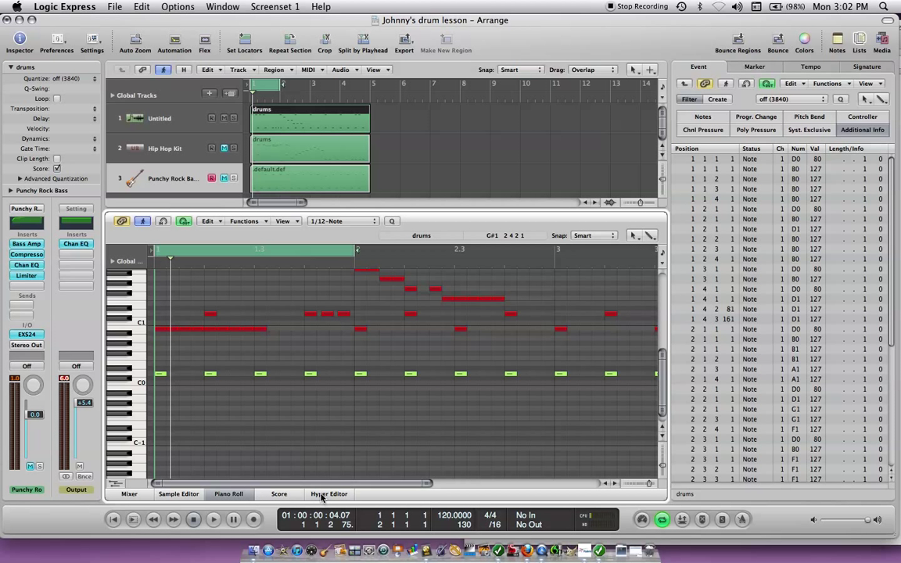
# Step: In the Hyper Editor, lower the bar 1.4 drum hits to velocities 35, 82, 45, 66
pyautogui.click(328, 493)
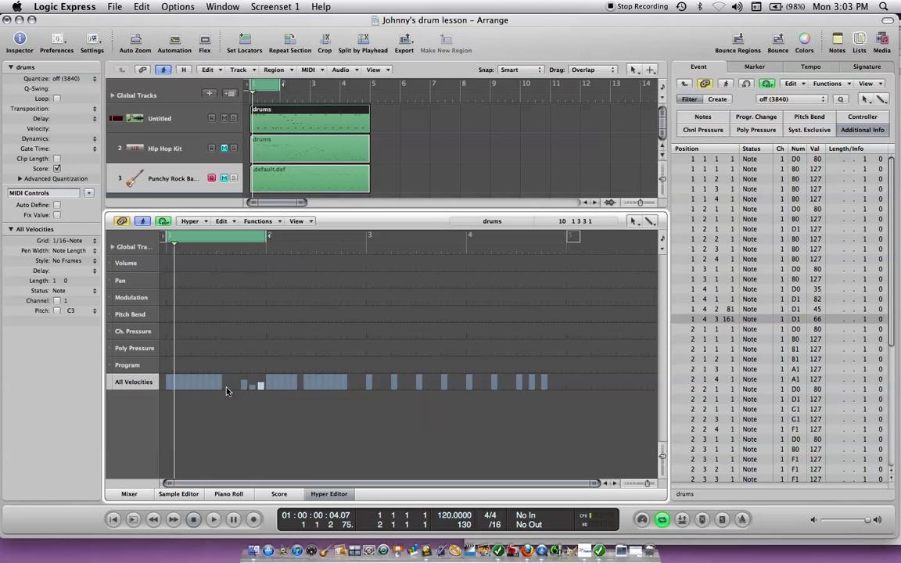
pyautogui.click(212, 519)
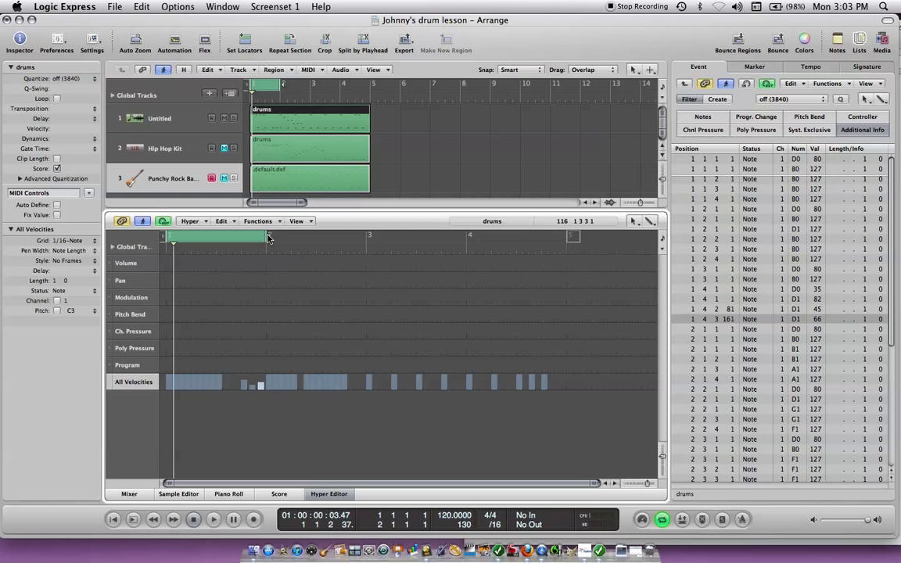
pyautogui.moveTo(233, 239)
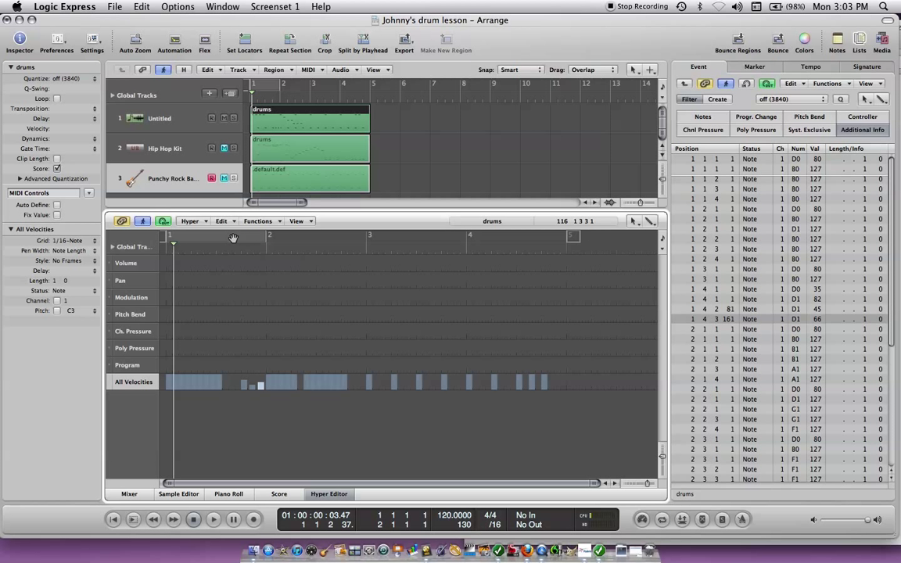
# Step: Enable Cycle, stretch its range to bar 3, then shorten it to one bar
pyautogui.click(233, 237)
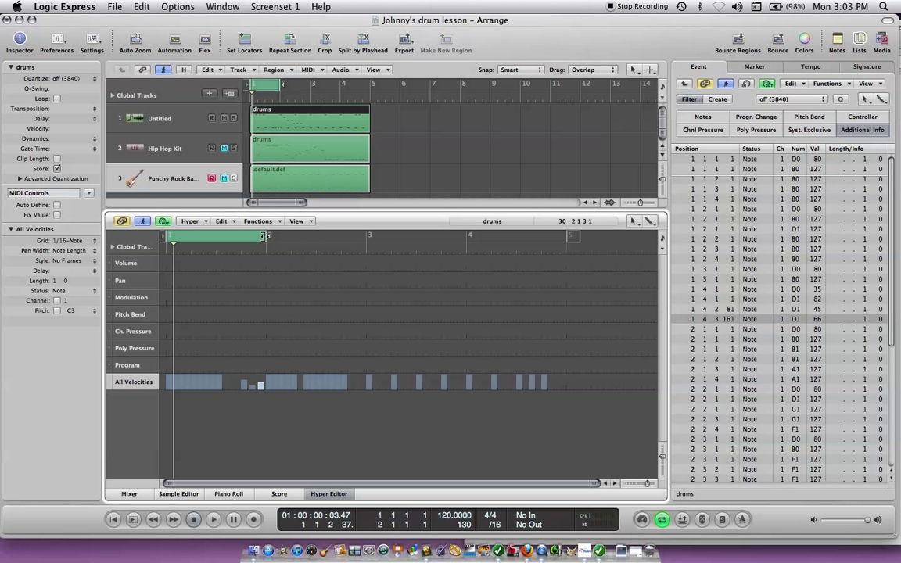
pyautogui.moveTo(266, 236); pyautogui.dragTo(352, 236)
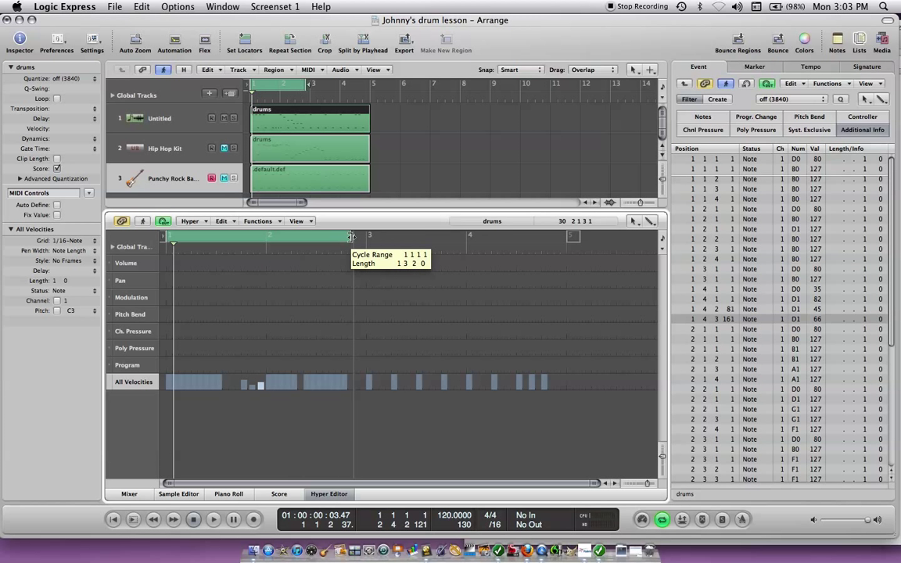
pyautogui.moveTo(352, 236); pyautogui.dragTo(268, 236)
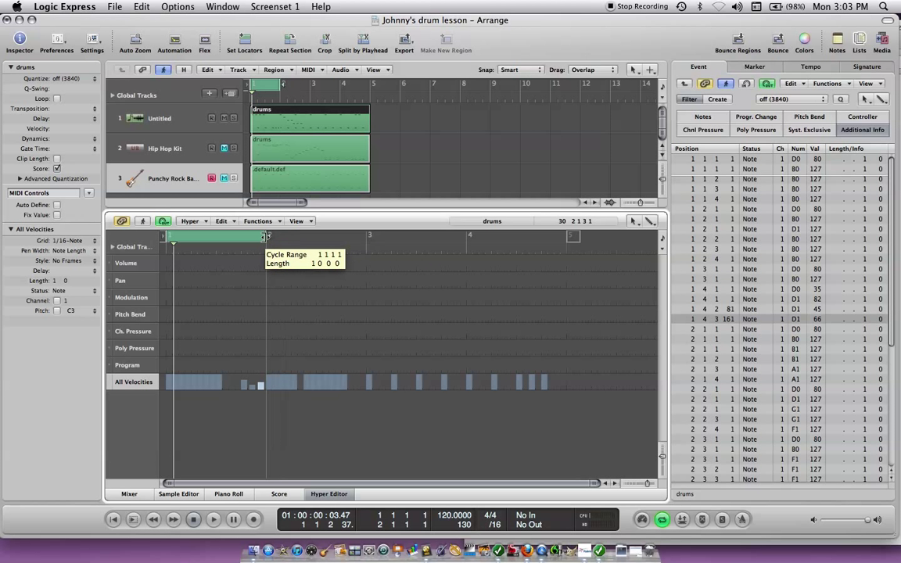